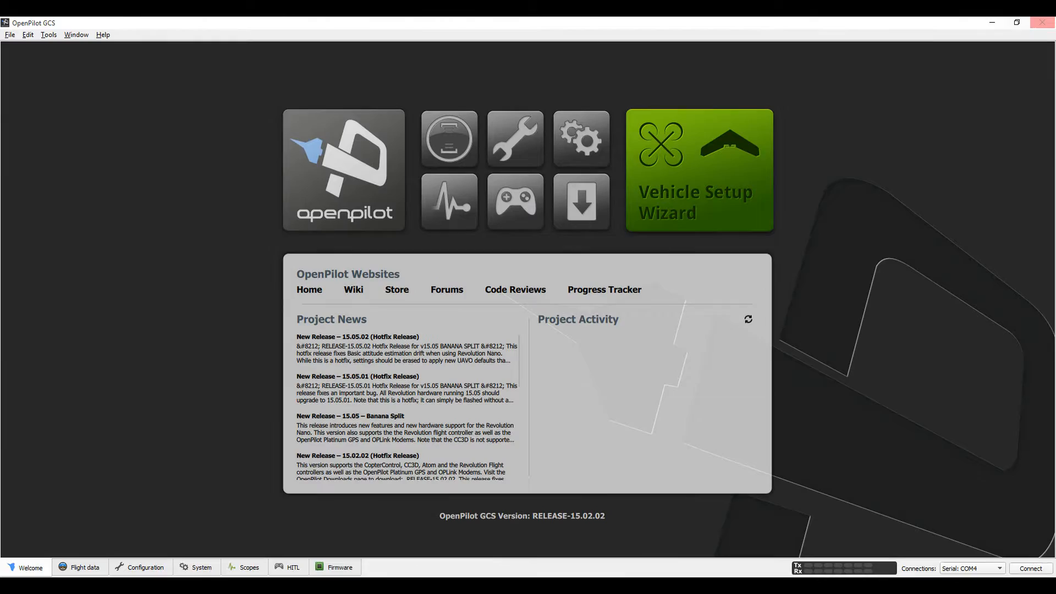
- Connect to the USB CopterControl board and view live attitude and system health in Flight data
left_click(85, 566)
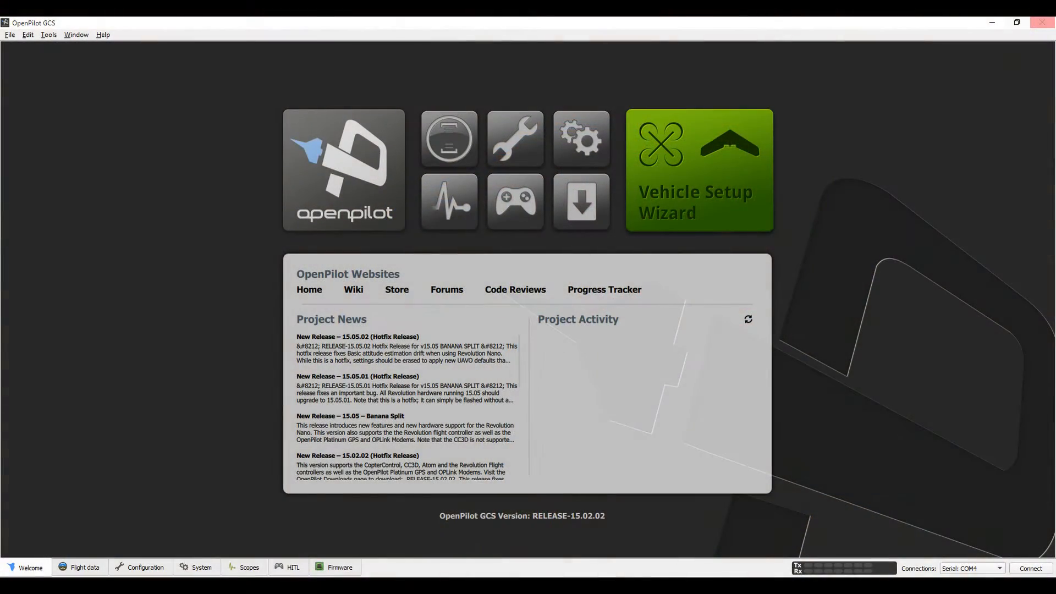
left_click(85, 566)
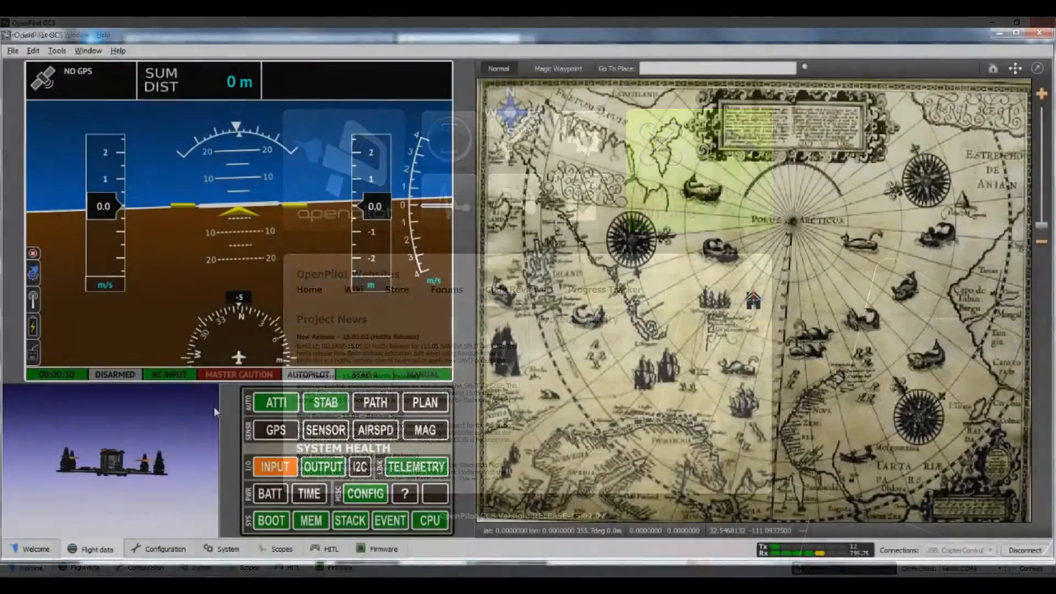